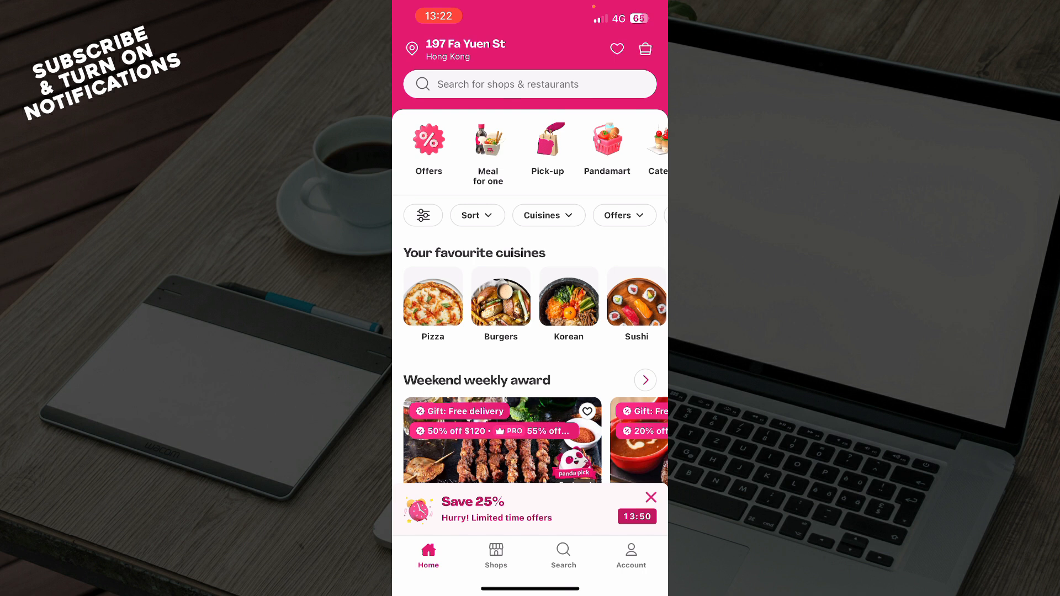
# - Switch from the restaurant home feed to the Account tab
pyautogui.click(630, 555)
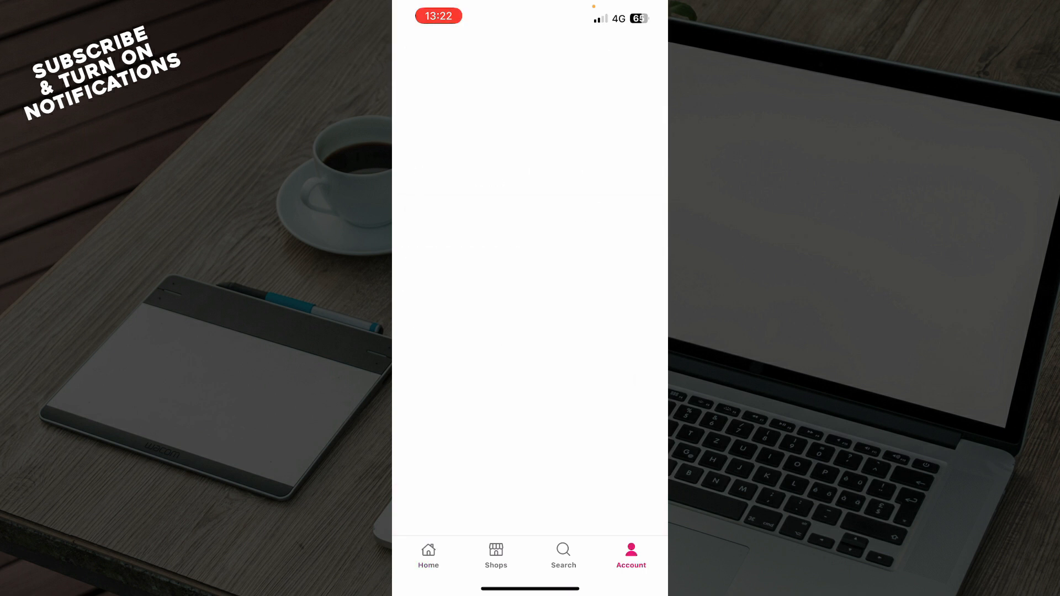
# - Scroll the Account page down to the General options and Help center
pyautogui.click(629, 554)
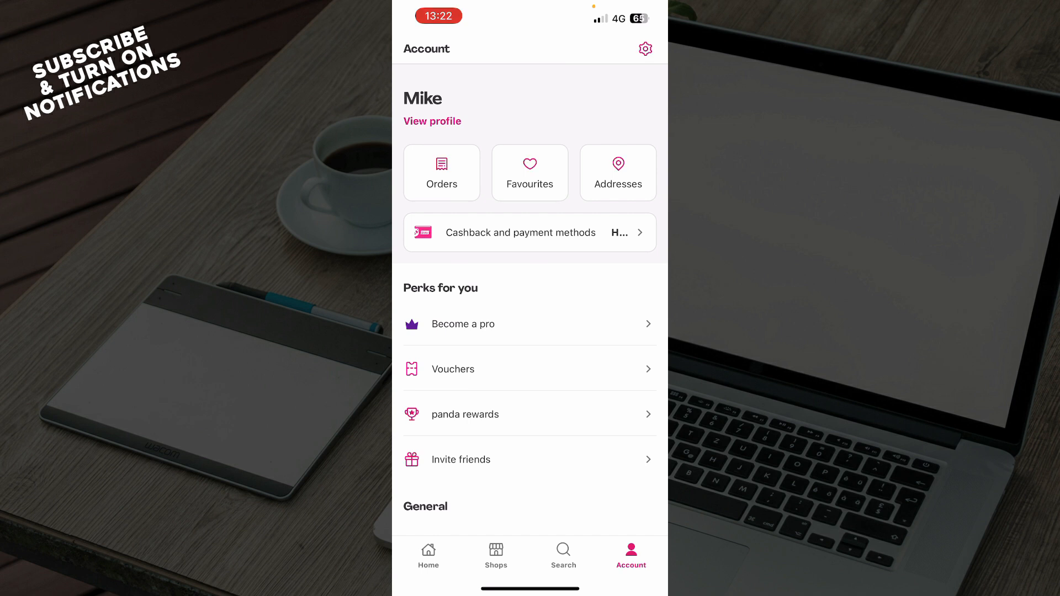
pyautogui.scroll(-3)
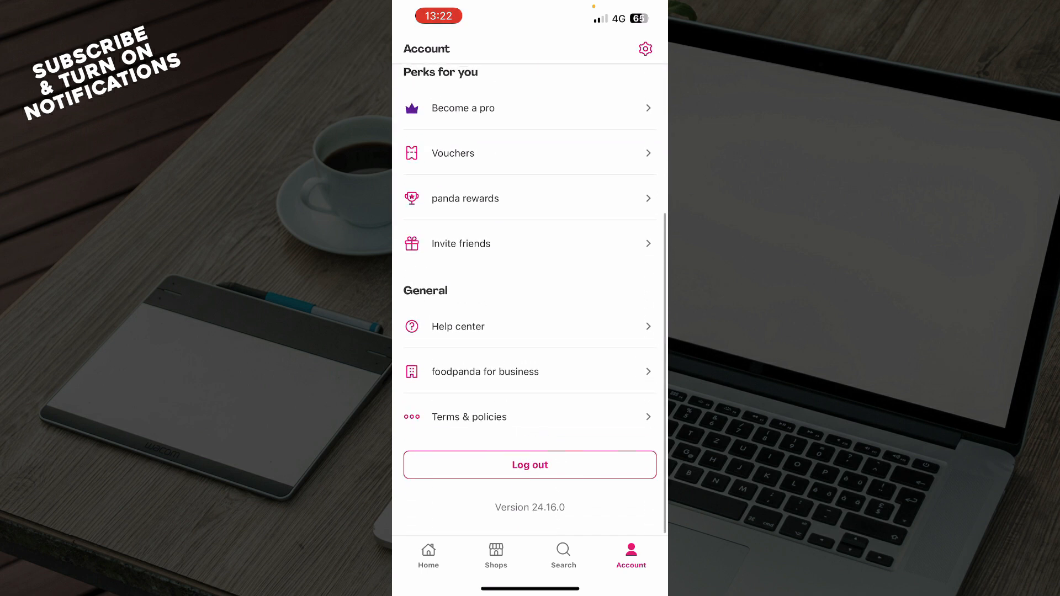